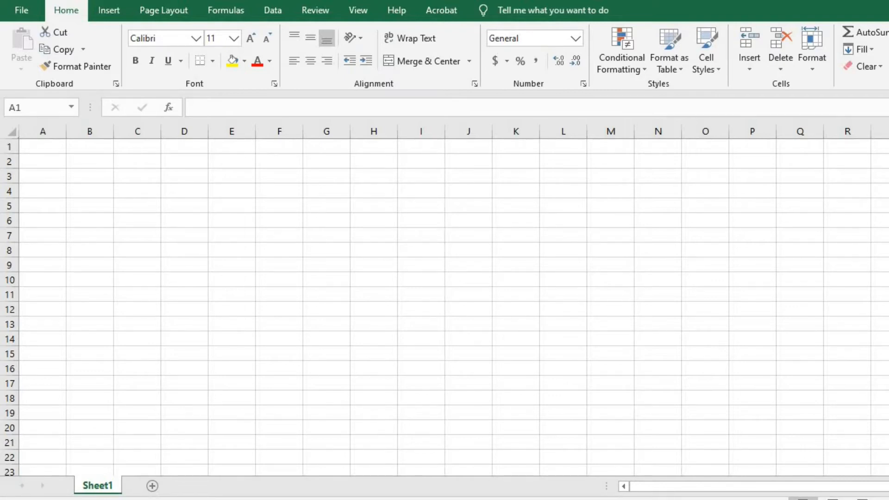
mouse_move(24, 480)
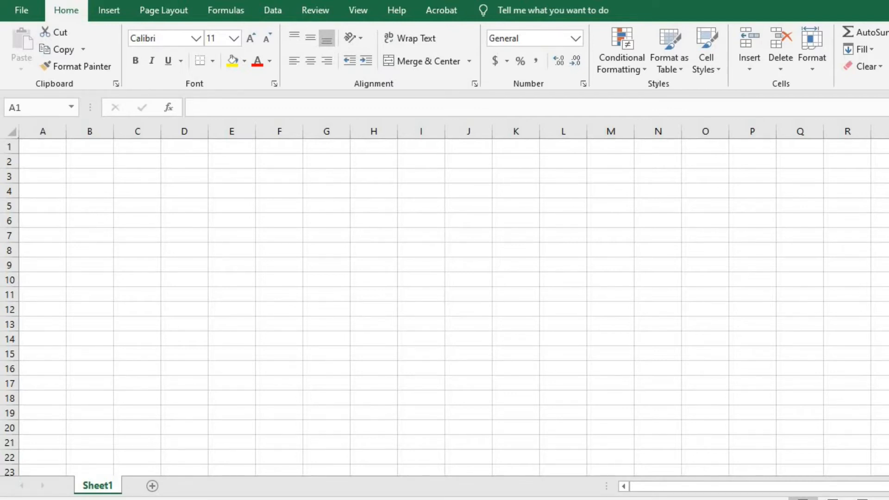
mouse_move(5, 438)
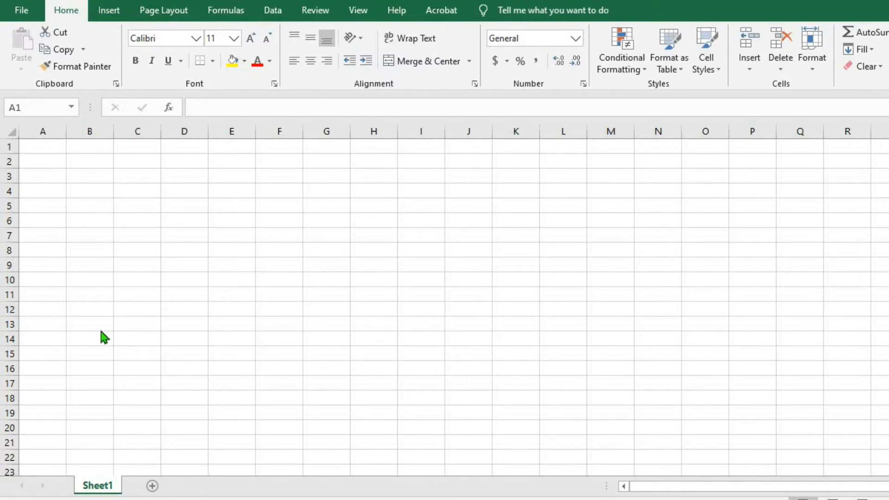
Enter =lower(ROMAN(row(1:1))) in cell B2 to produce the first lowercase Roman numeral
left_click(90, 161)
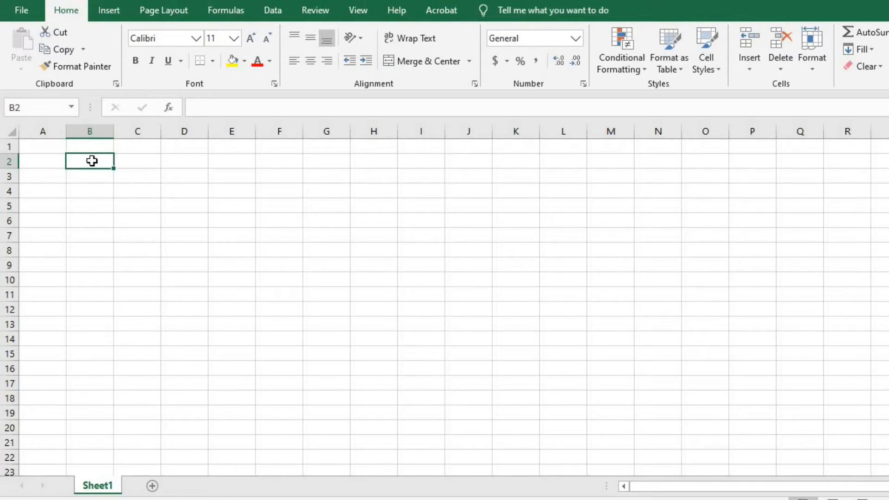
type("=")
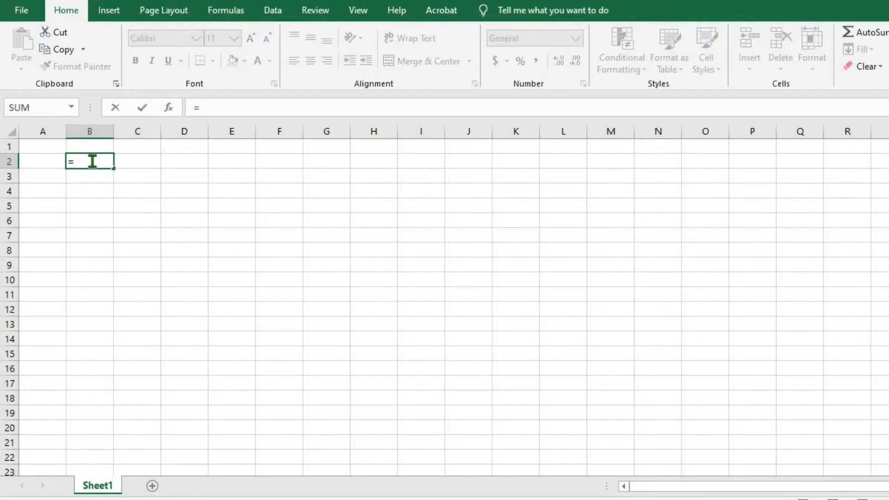
type("low")
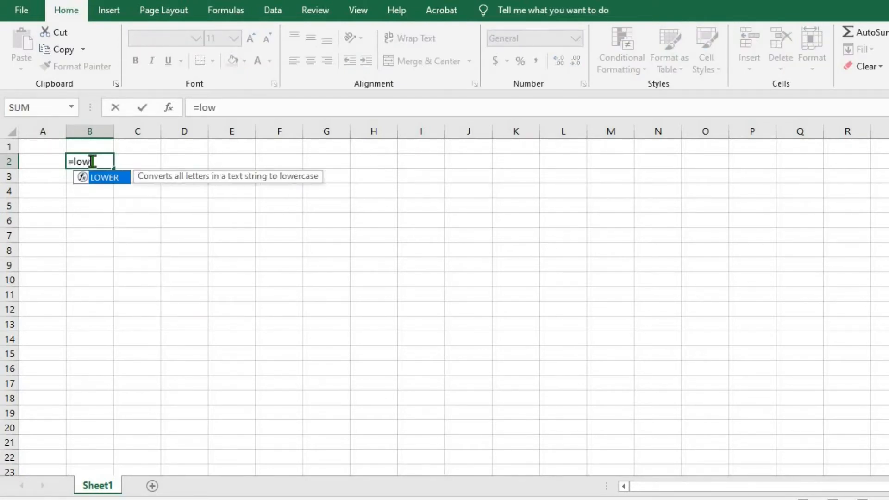
type("er(")
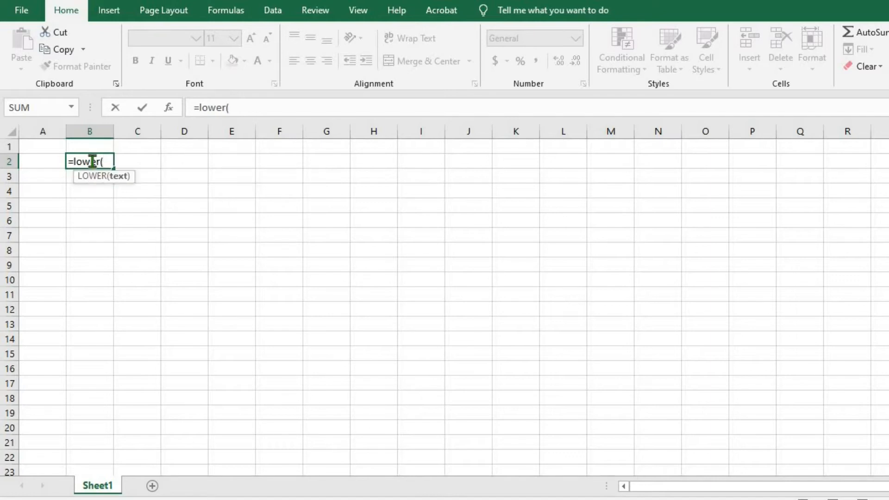
type("r")
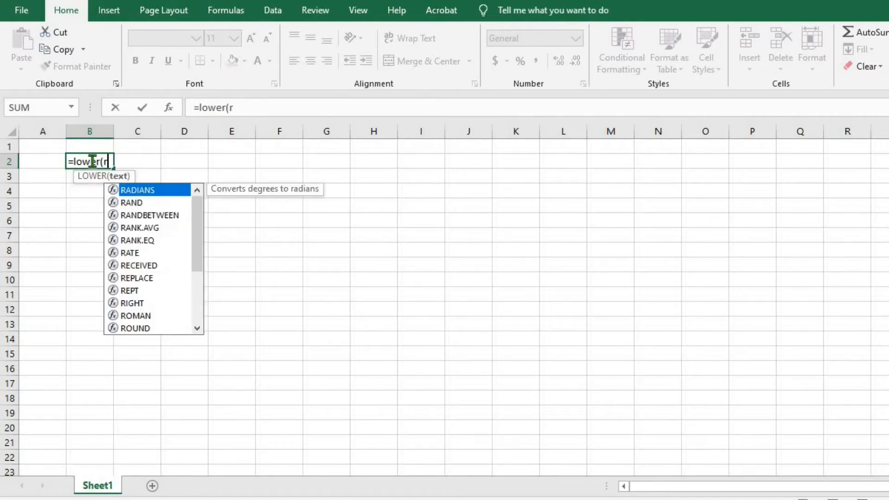
type("o")
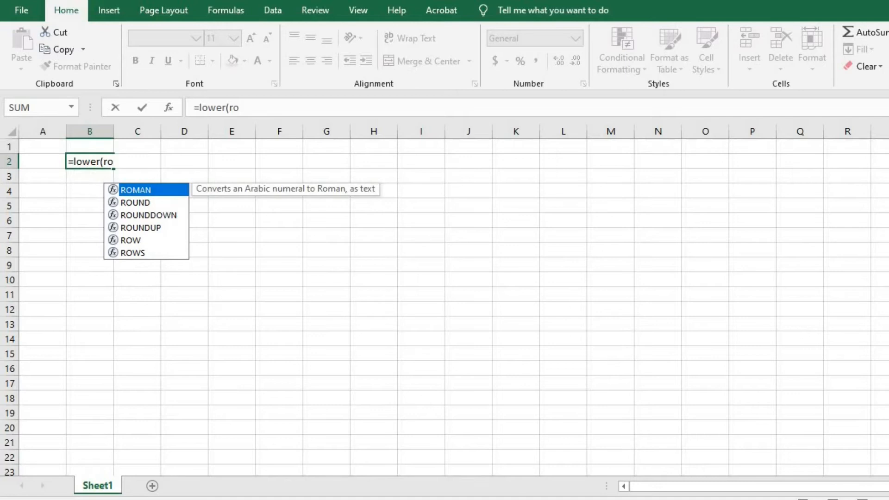
double_click(135, 189)
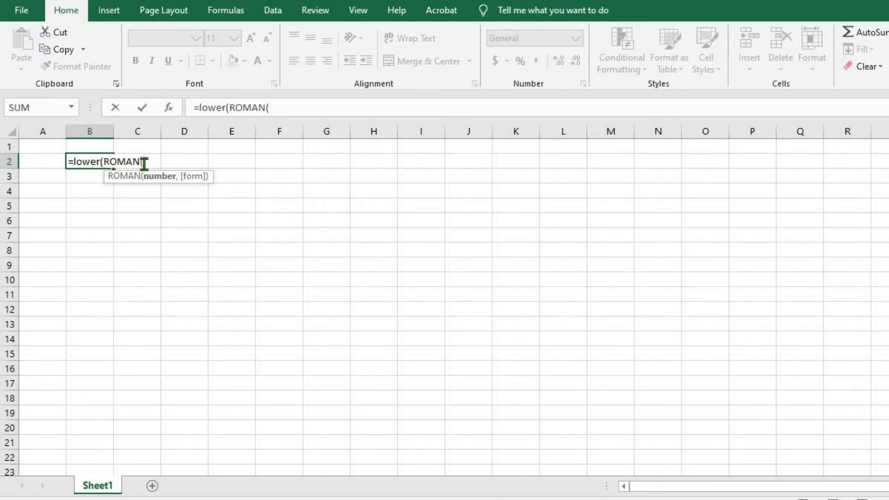
type("r")
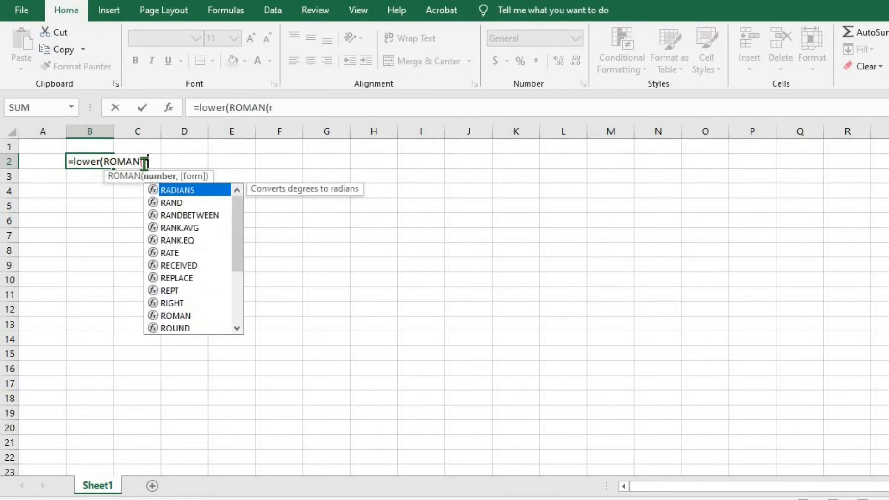
type("ow")
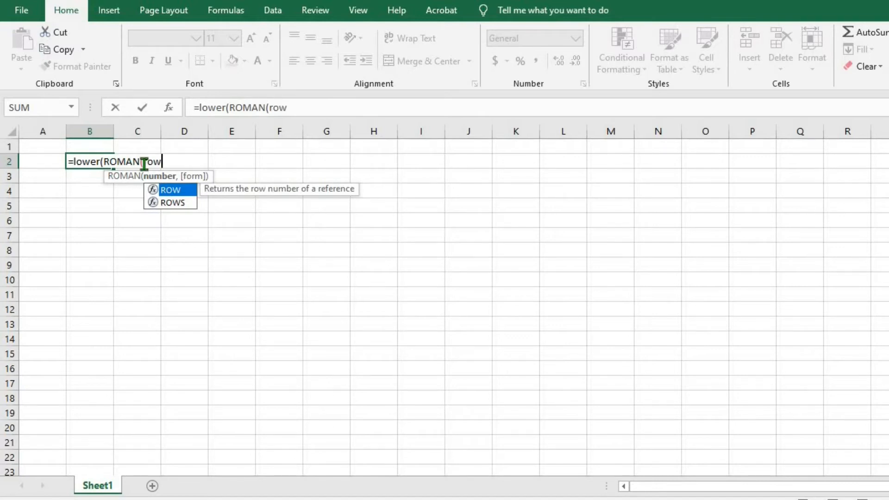
type("(")
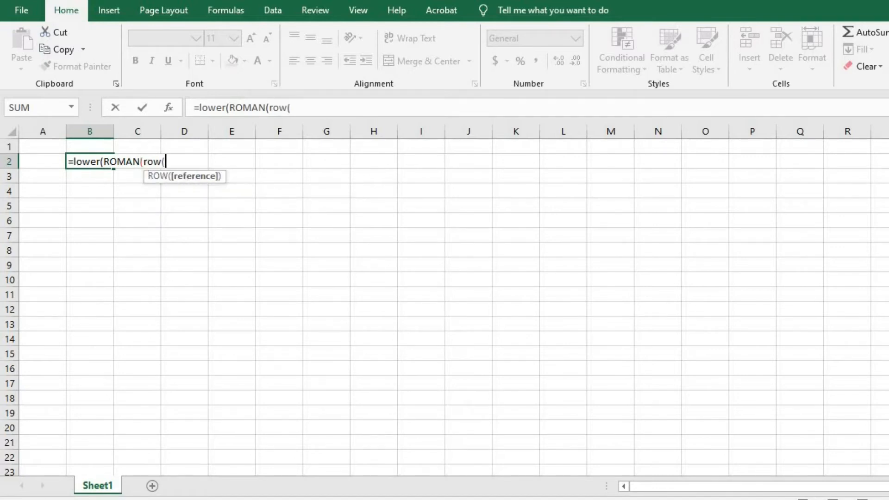
type("1")
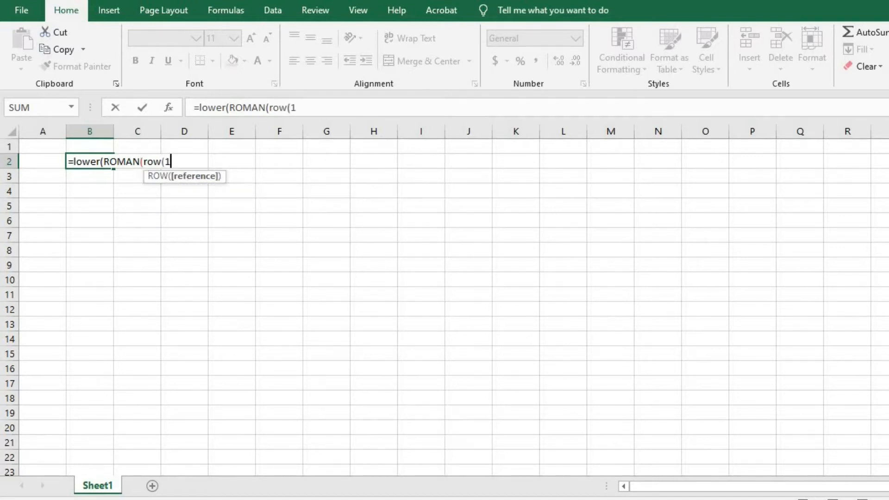
type(":")
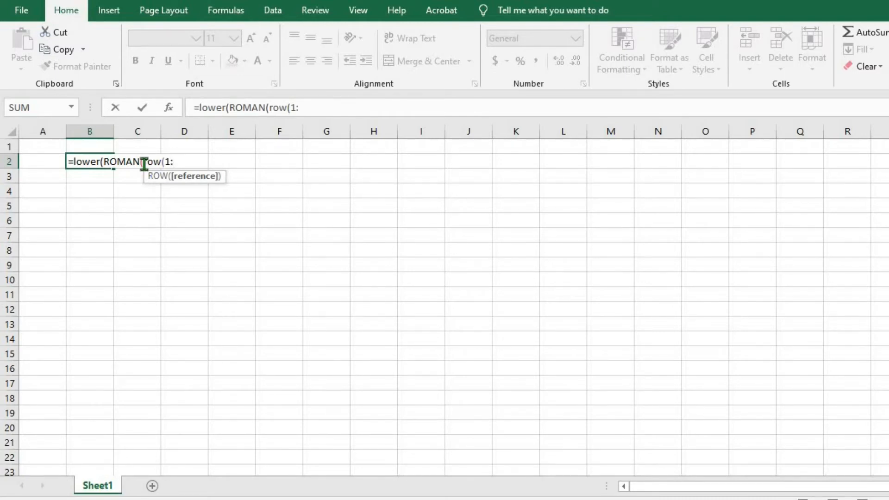
type(":1)))")
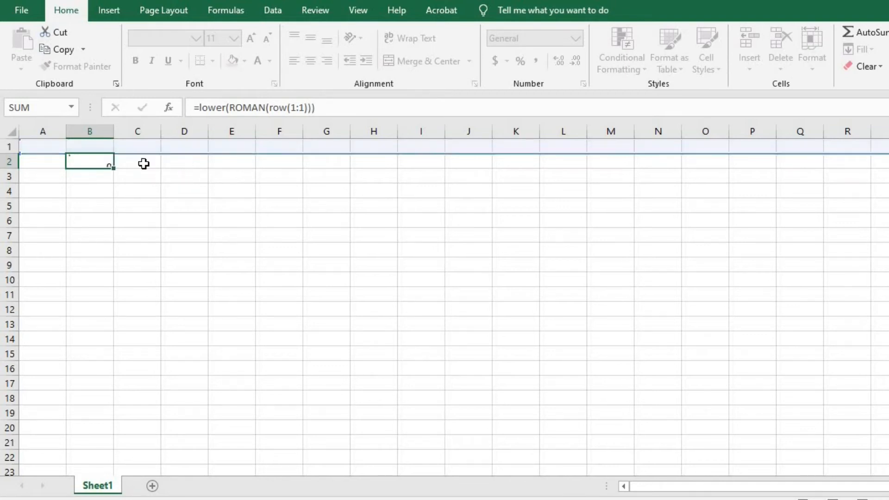
Confirm the formula and fill column B with lowercase numerals i, ii, iii through xxxv and beyond
key("enter")
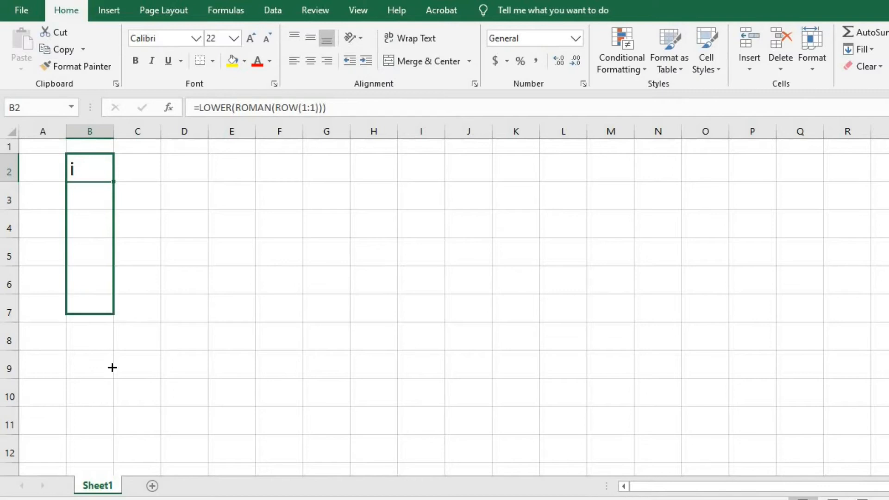
scroll("down", 3)
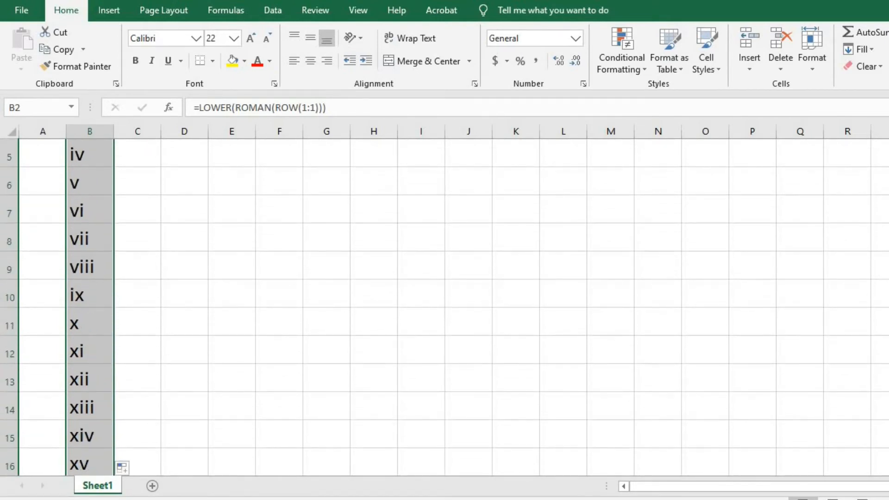
scroll("down", 3)
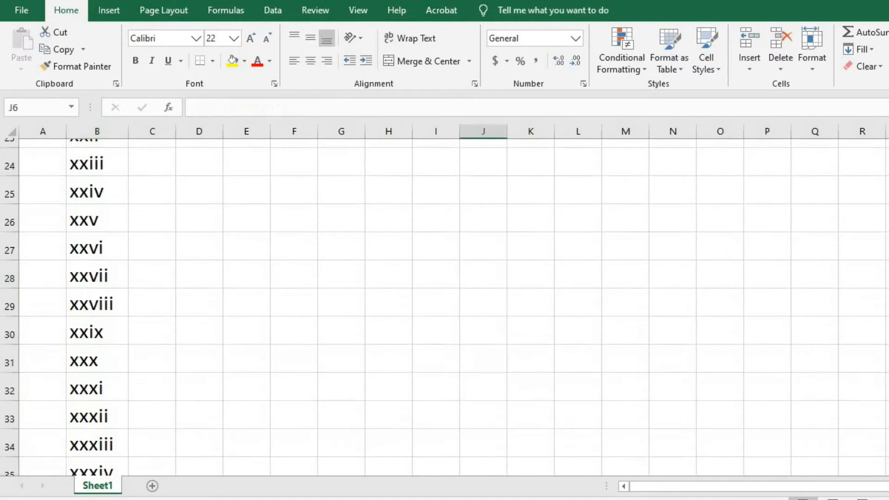
scroll("down", 3)
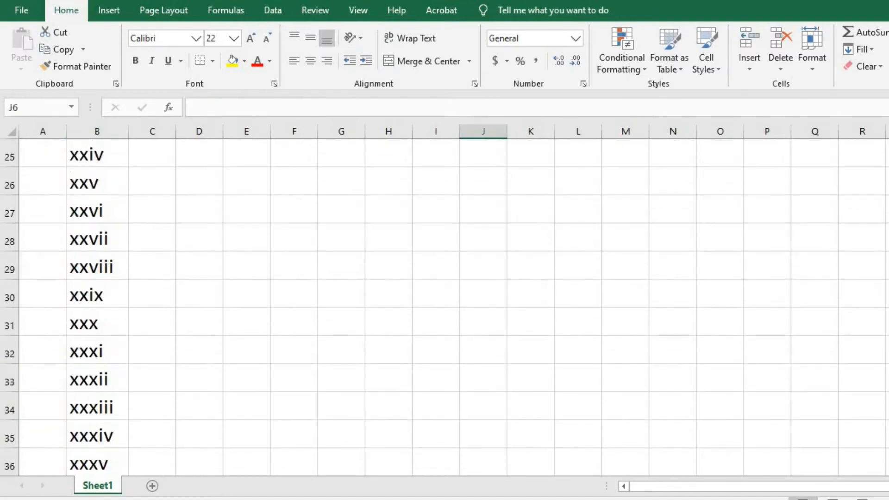
scroll("up", 3)
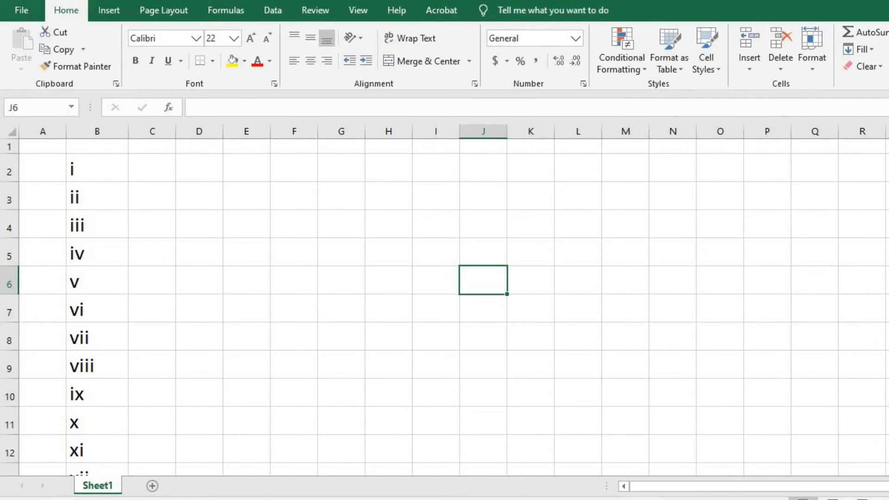
Enter =ROMAN(row(1:1)) in cell E2 for the first uppercase Roman numeral
left_click(246, 167)
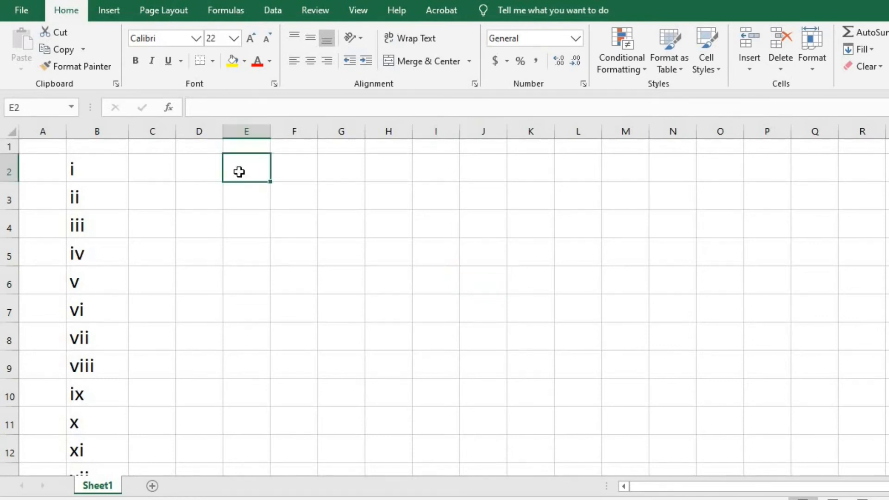
type("=")
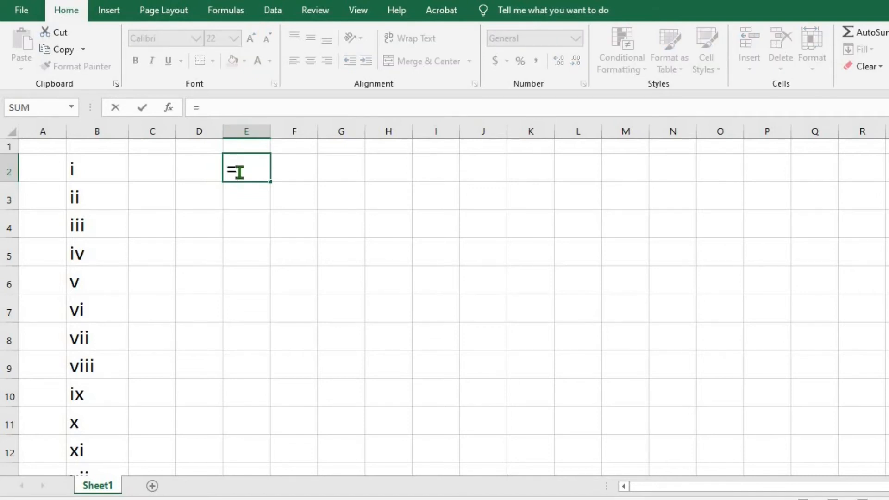
type("ROMAN(")
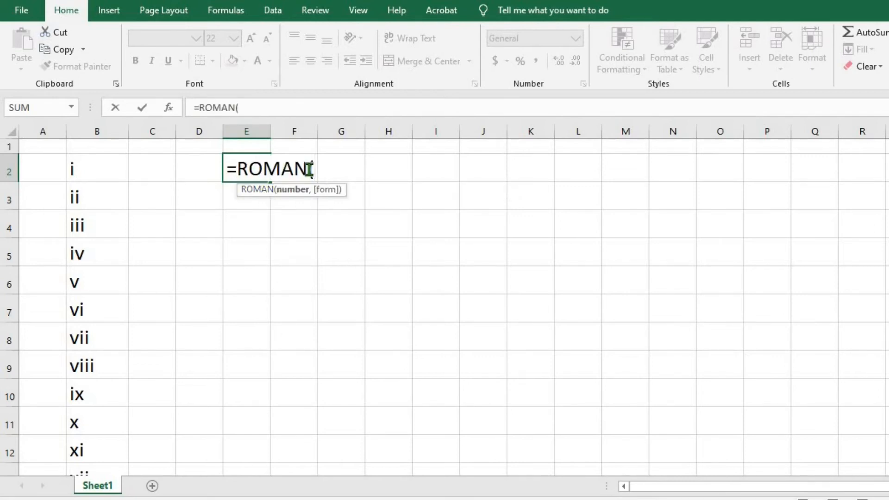
type("row")
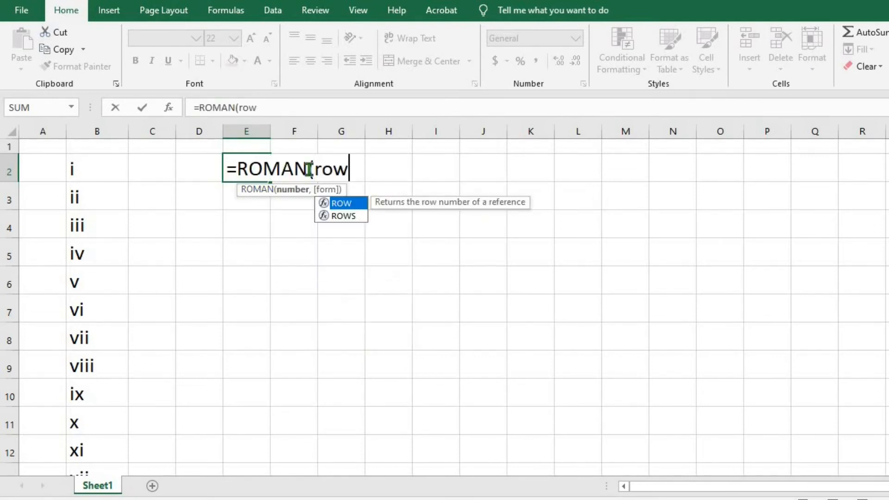
type("(")
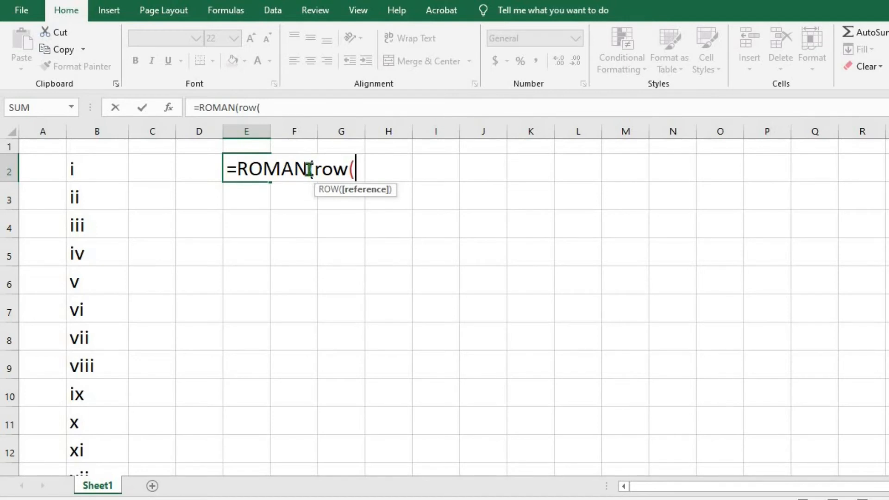
type("1")
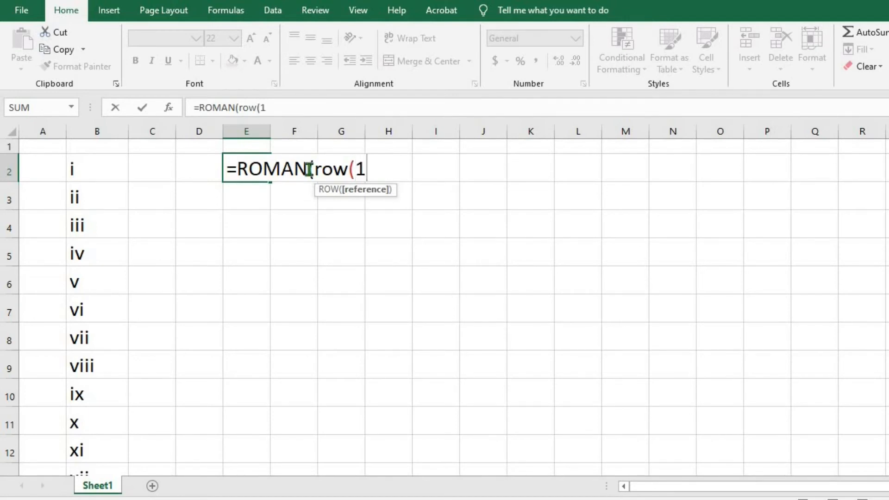
type(":")
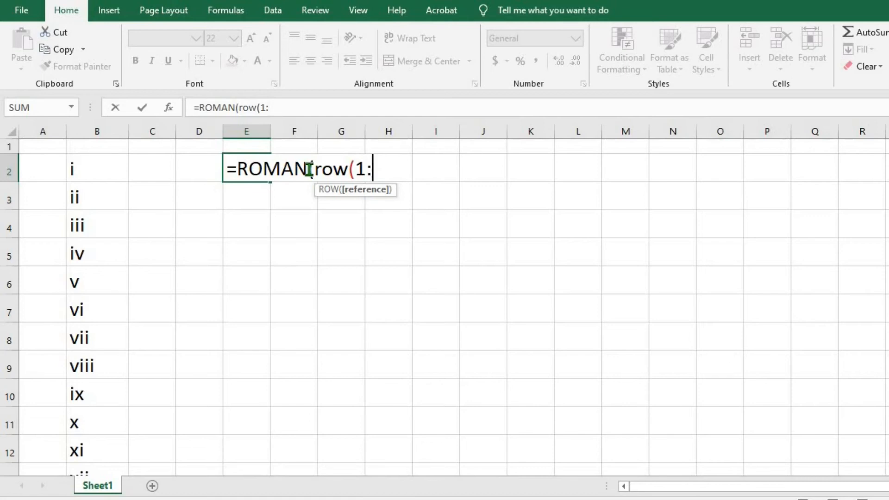
type("1")
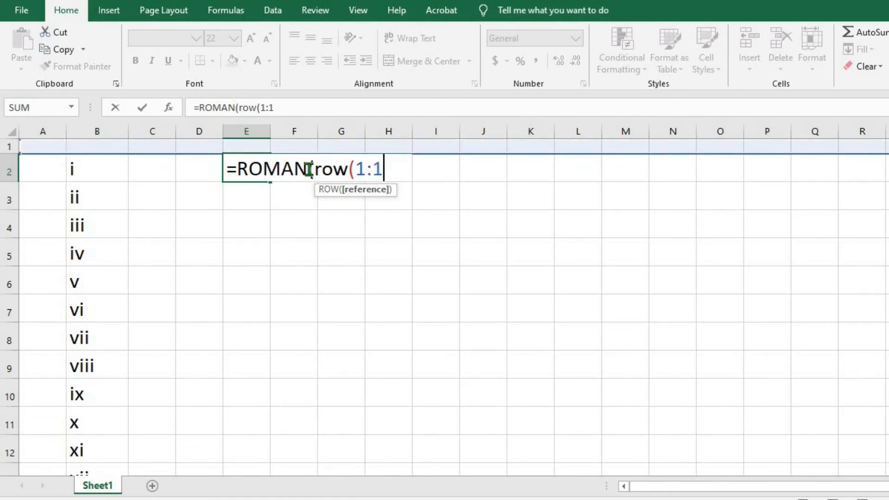
type(")")
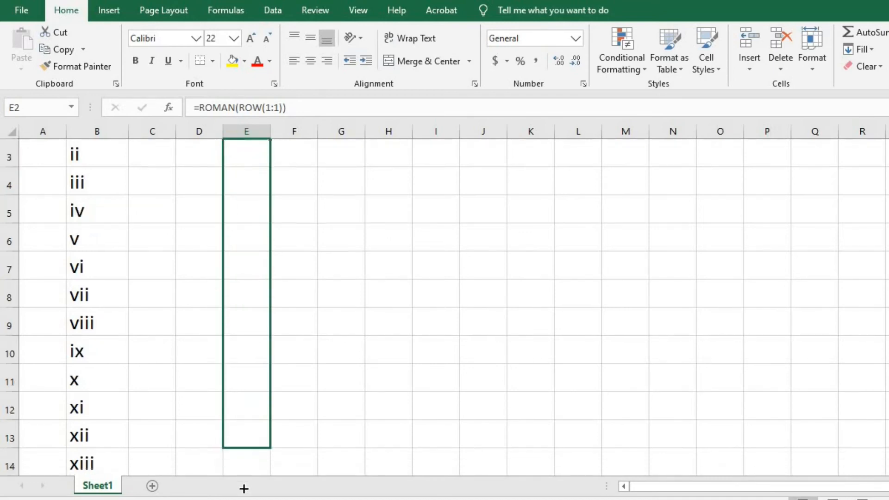
Fill the ROMAN formula down column E to list I, II, III and onward
scroll("down", 3)
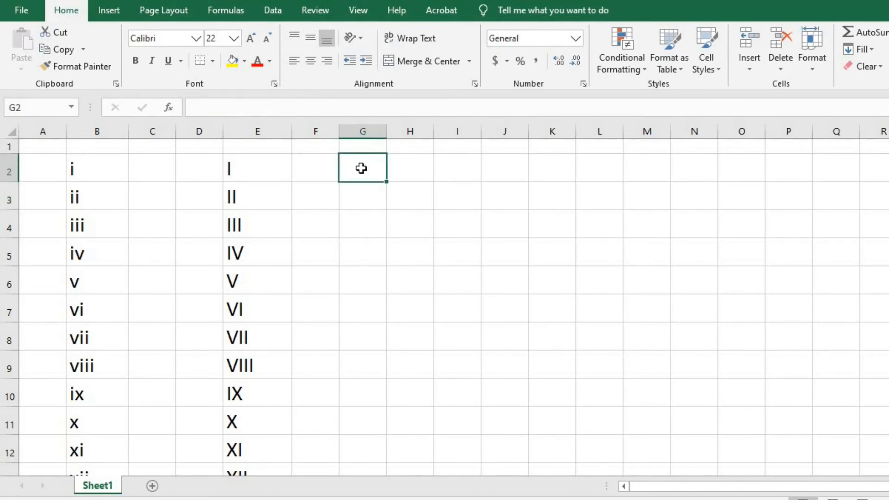
Enter an ARABIC formula in G2 referencing B2 so it shows 1
type("=")
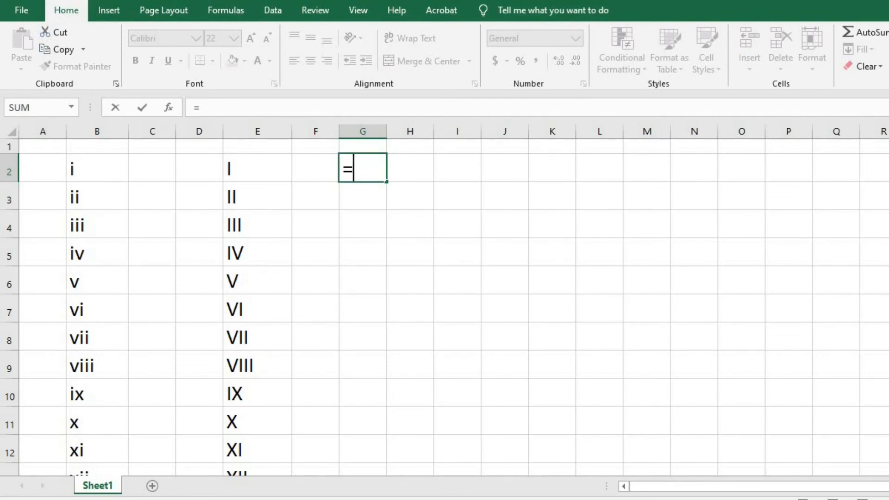
type("a")
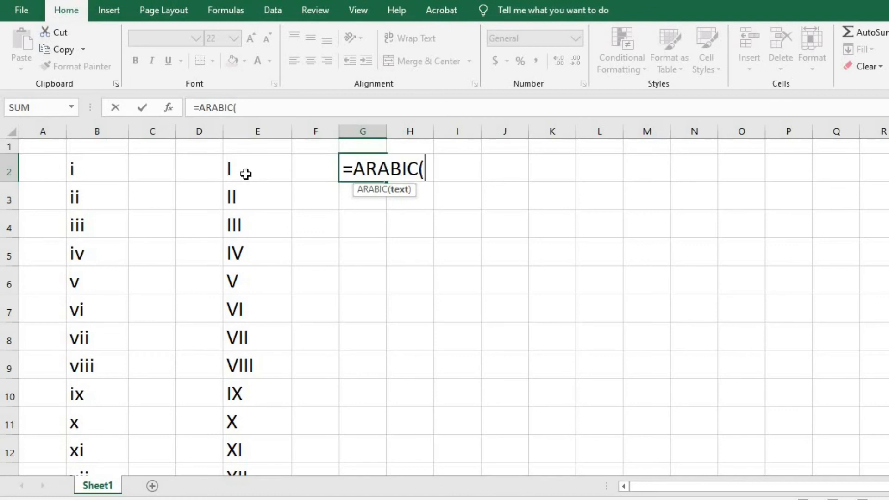
left_click(96, 168)
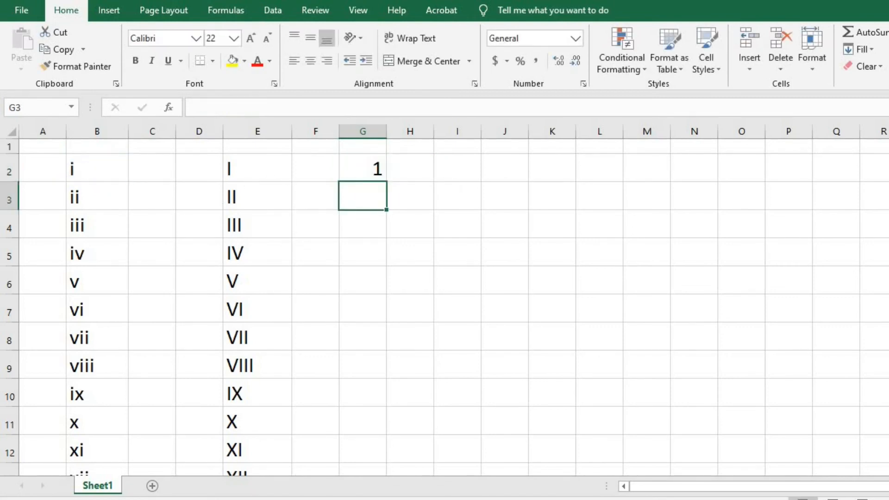
Fill the ARABIC formula from G2 down to row 39, giving the numbers 1 to 38
left_click(362, 168)
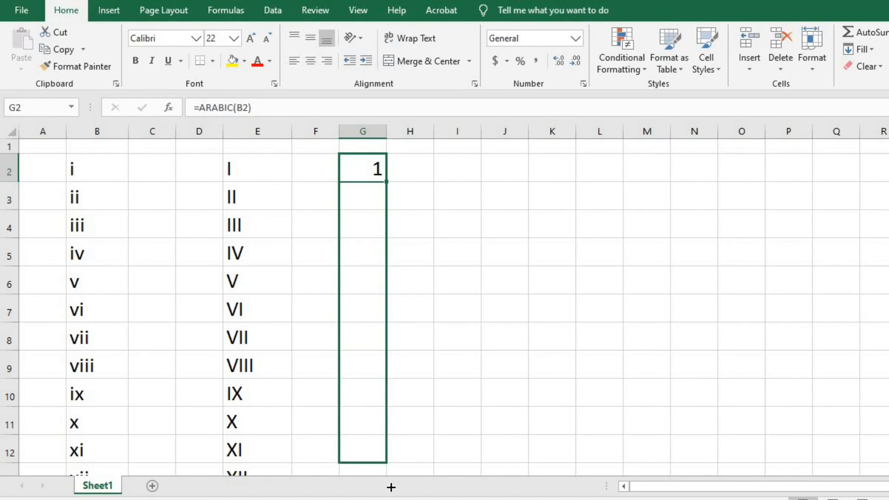
scroll("down", 3)
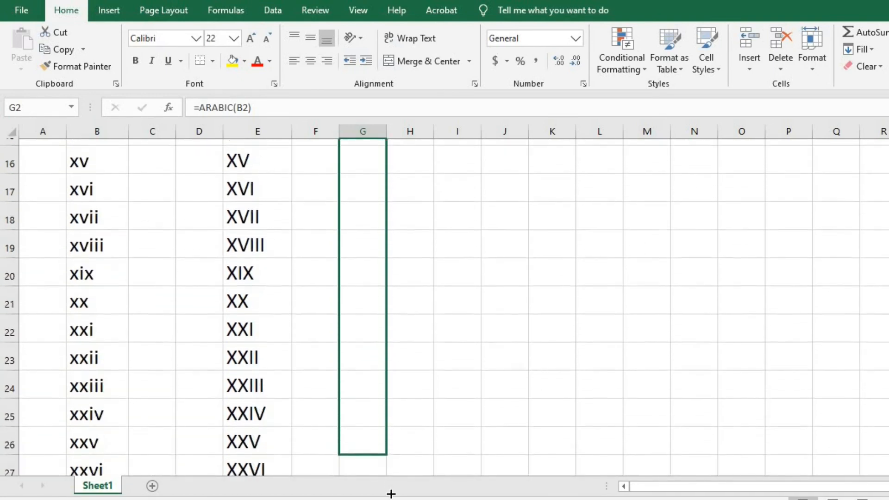
scroll("down", 3)
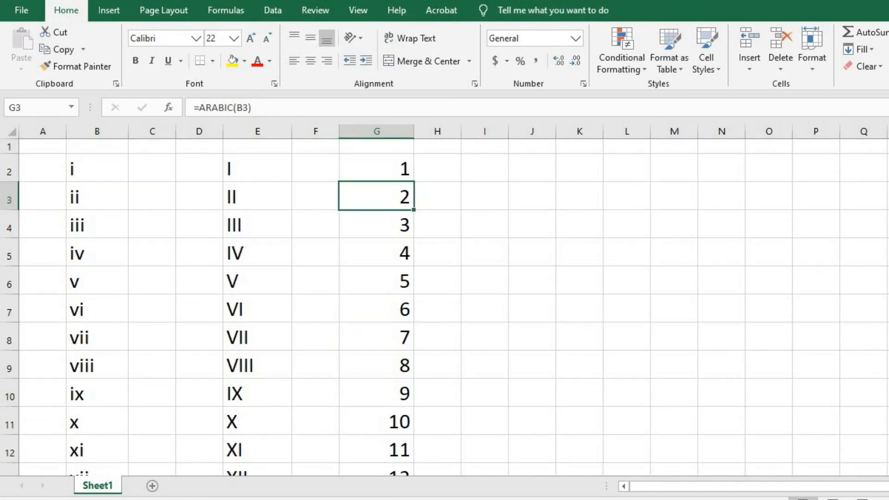
scroll("down", 3)
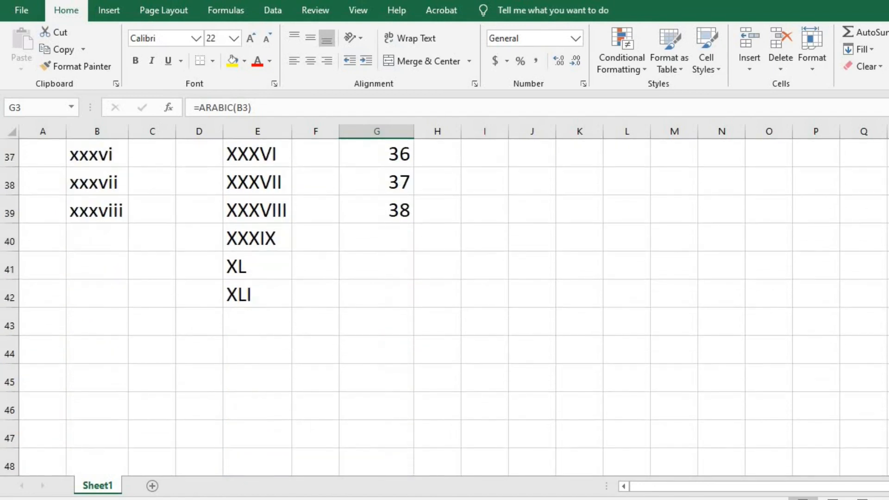
scroll("up", 3)
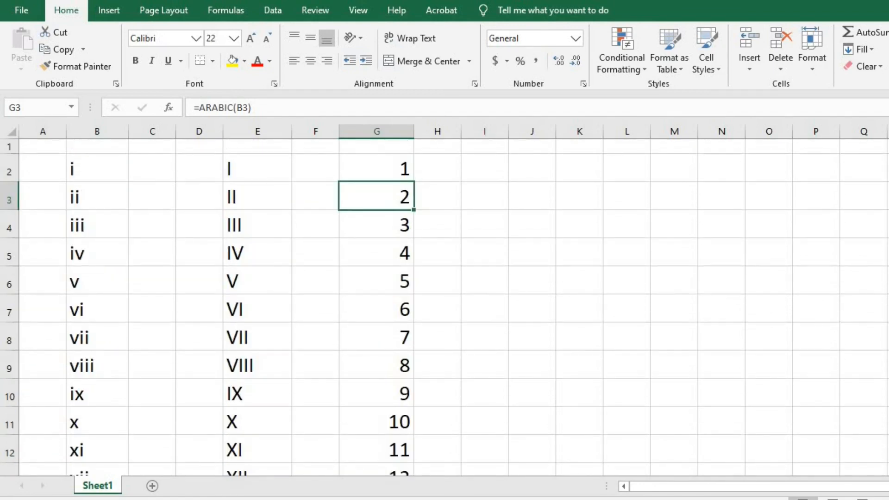